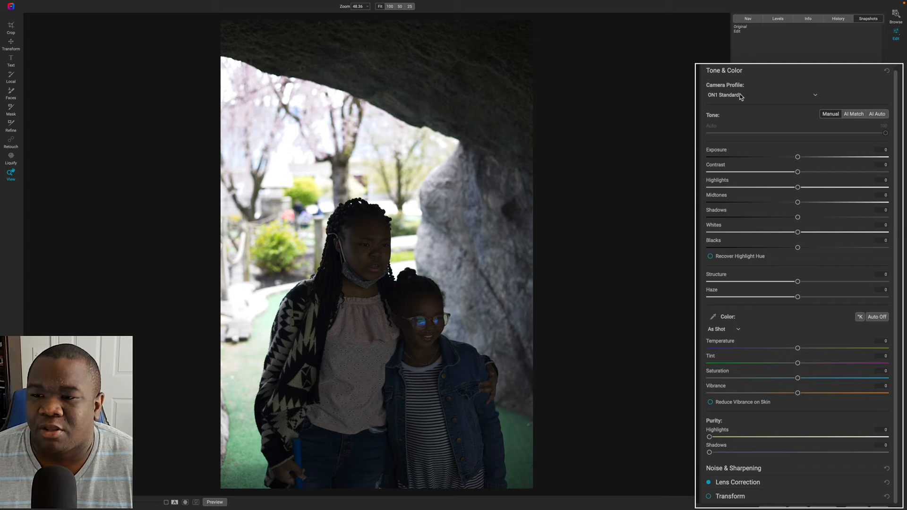
Step: Show the histogram and switch the camera profile from ON1 Standard to ON1 Portrait
click(778, 19)
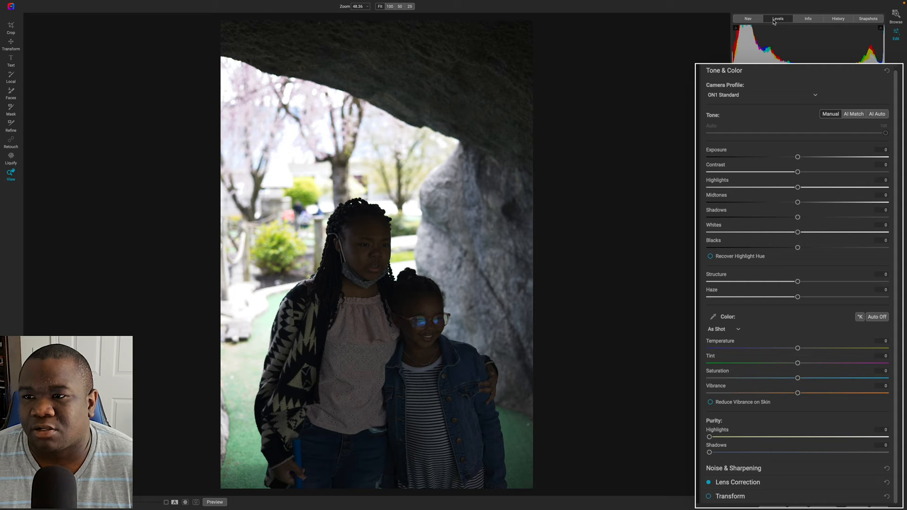
click(762, 95)
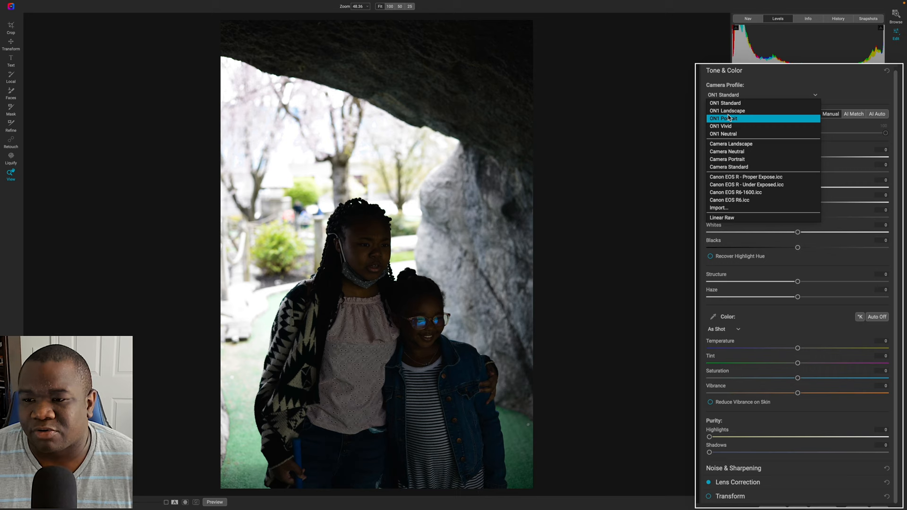
click(724, 119)
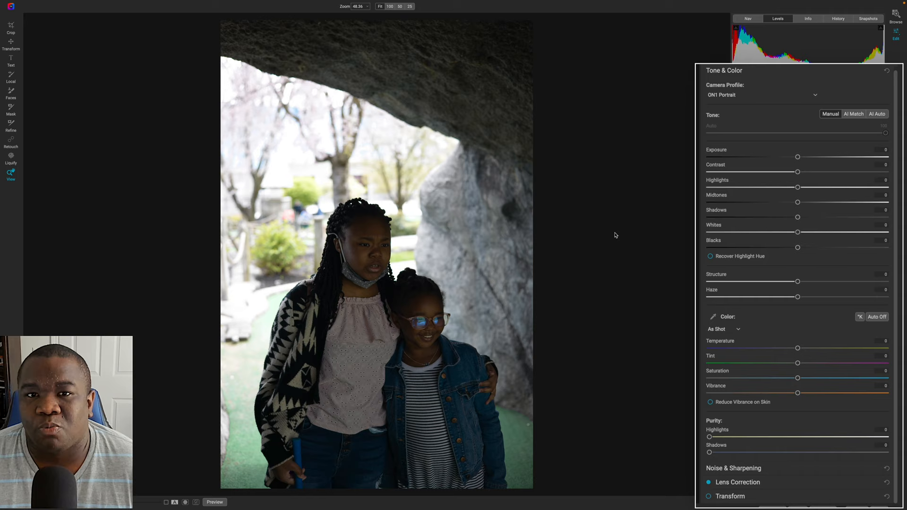
mouse_move(713, 320)
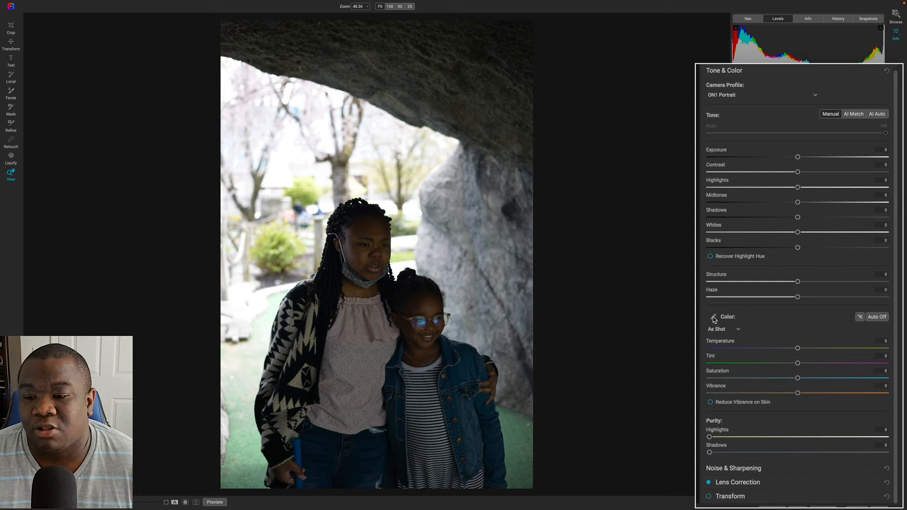
mouse_move(635, 350)
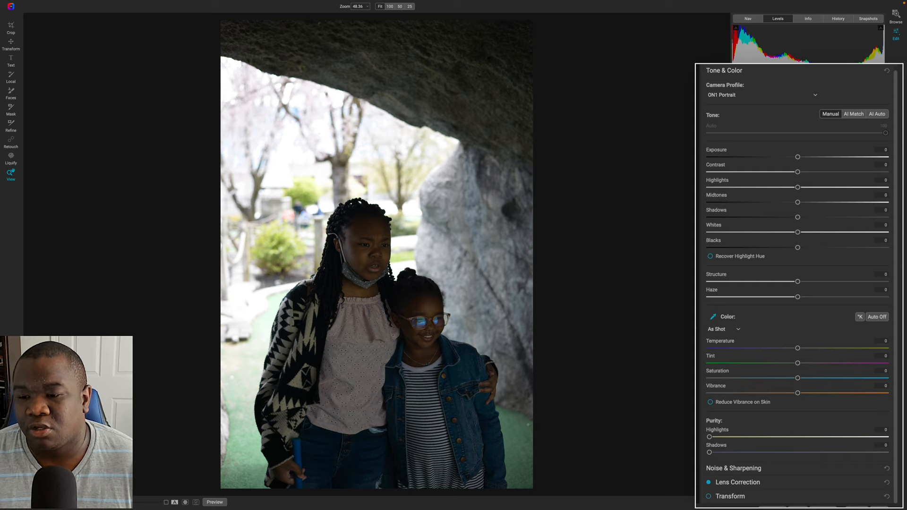
mouse_move(713, 313)
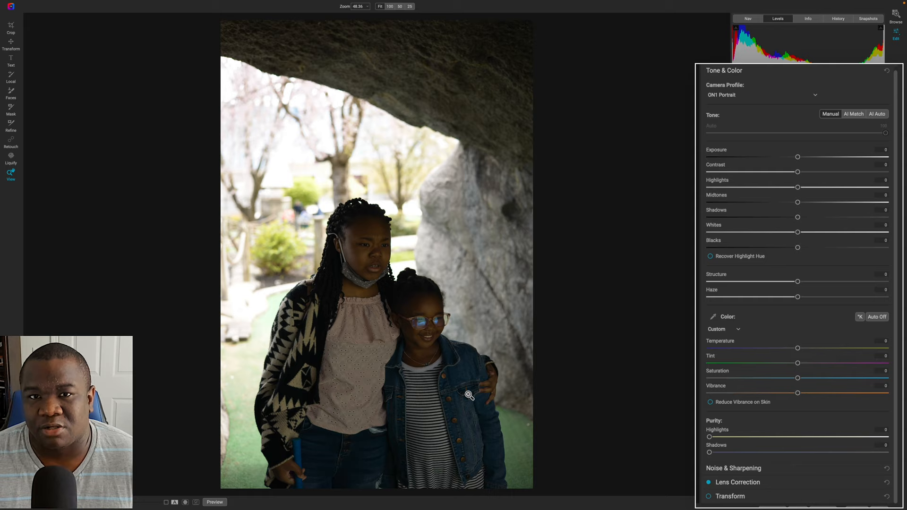
mouse_move(538, 408)
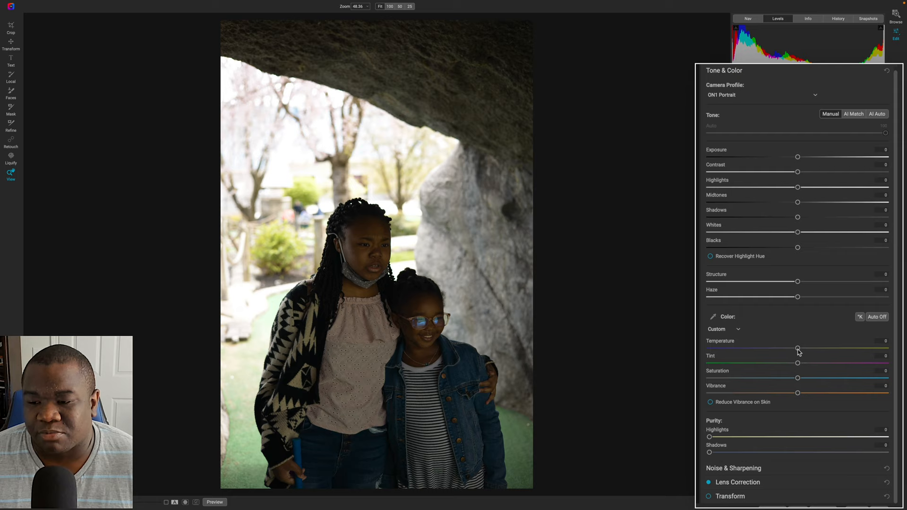
Step: Compare warmer and cooler temperatures, settling slightly cool at about -14
drag(798, 349, 828, 349)
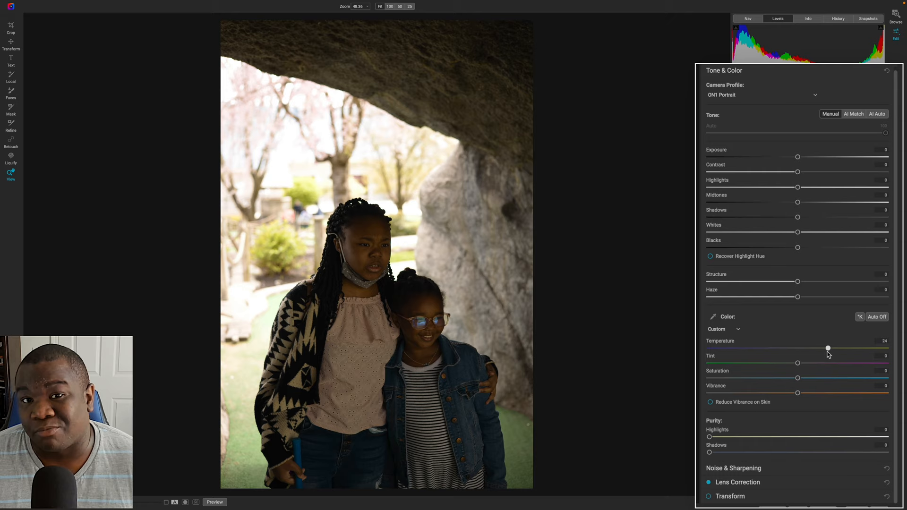
drag(828, 349, 792, 349)
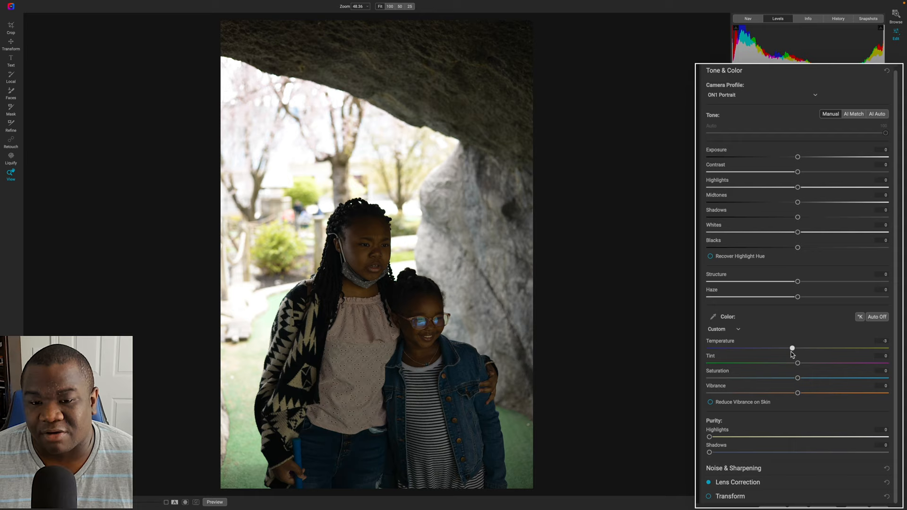
drag(793, 347, 746, 347)
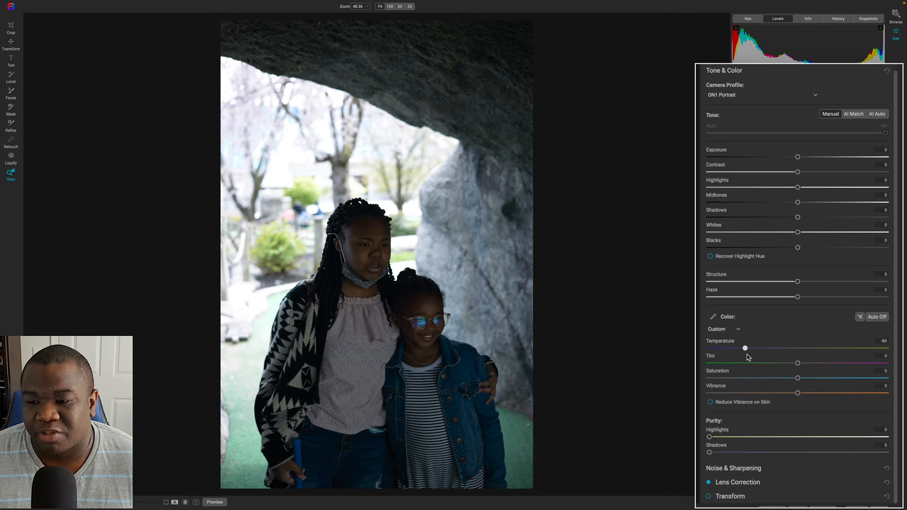
drag(746, 348, 776, 348)
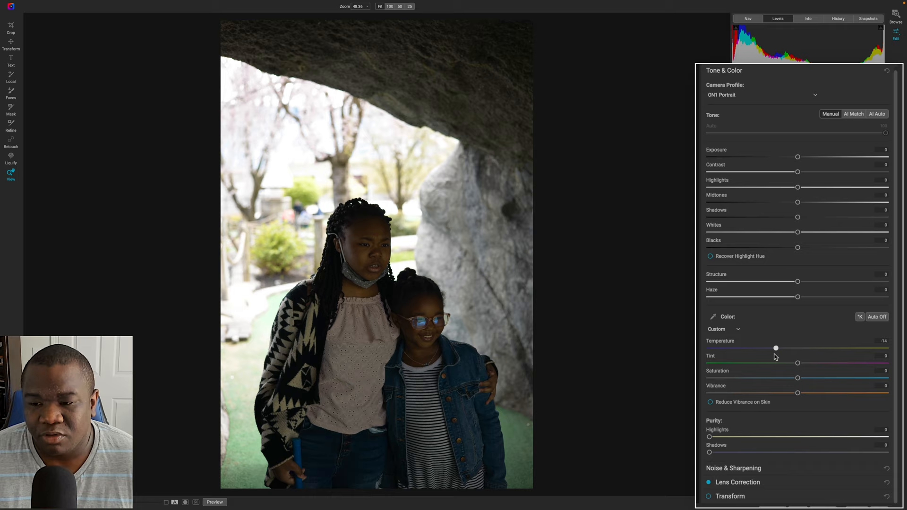
mouse_move(756, 362)
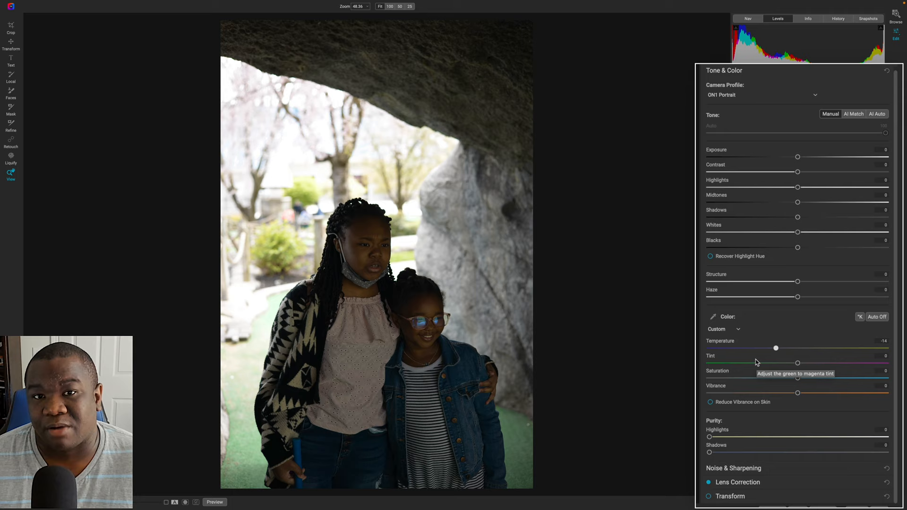
mouse_move(756, 347)
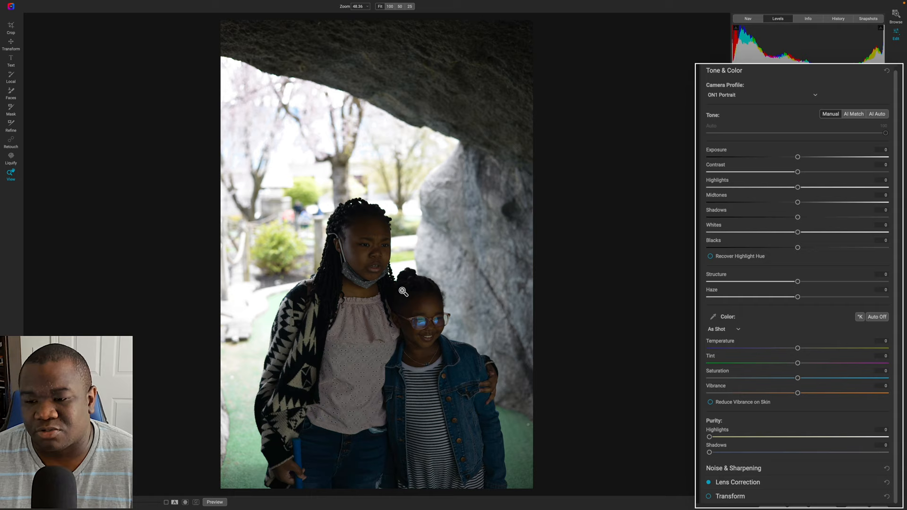
mouse_move(567, 441)
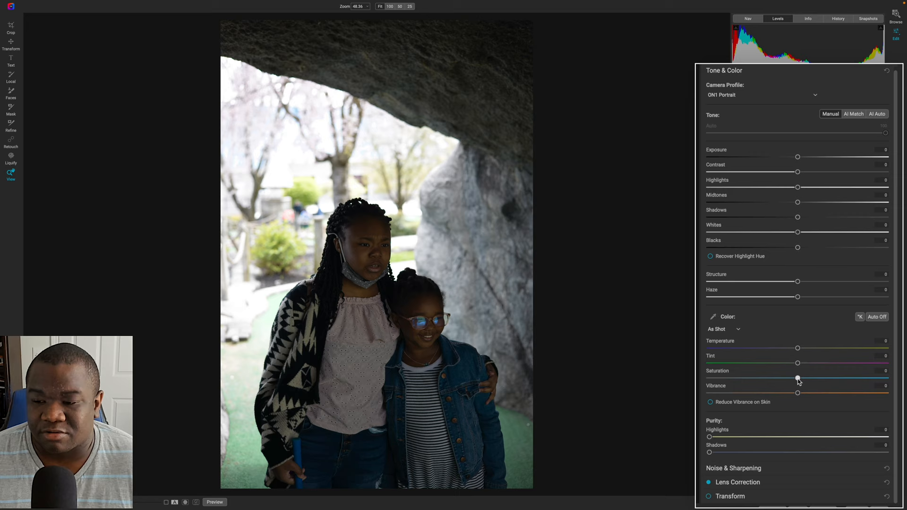
Step: Preview a strong saturation boost, then leave saturation slightly below zero
drag(798, 378, 865, 378)
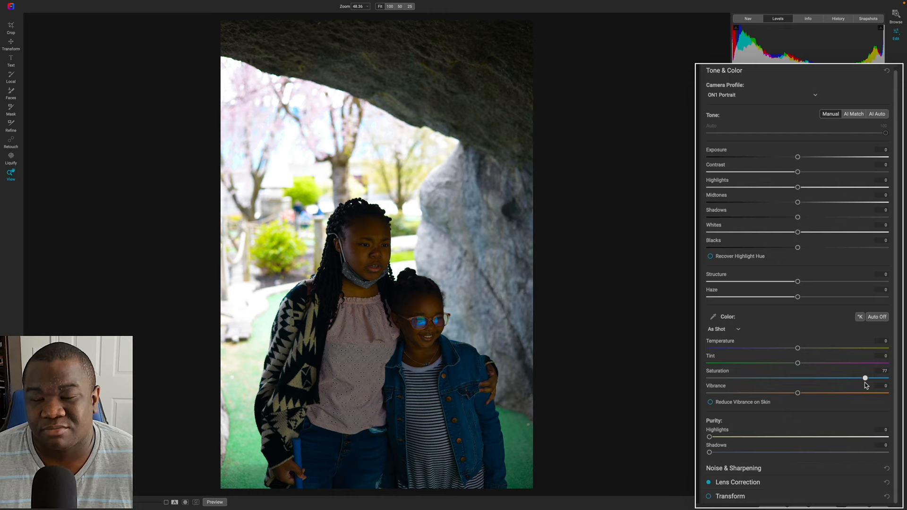
drag(865, 378, 864, 378)
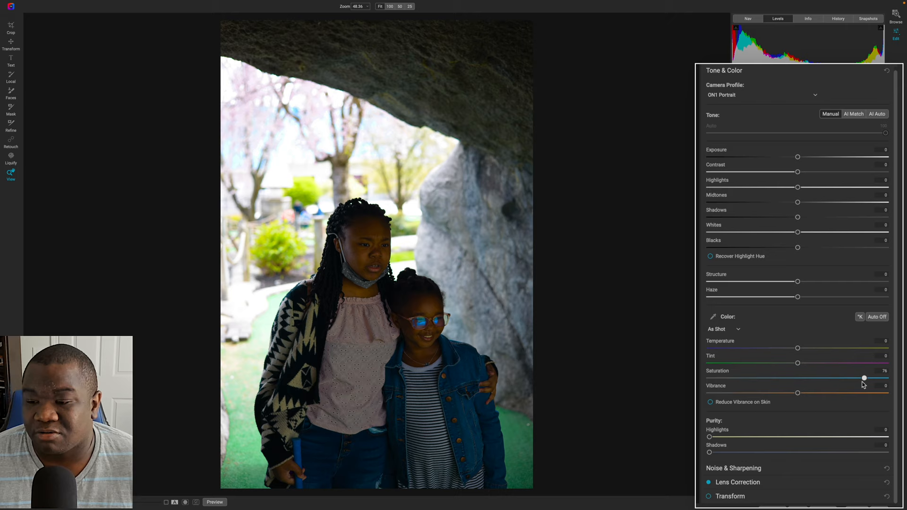
drag(864, 378, 801, 378)
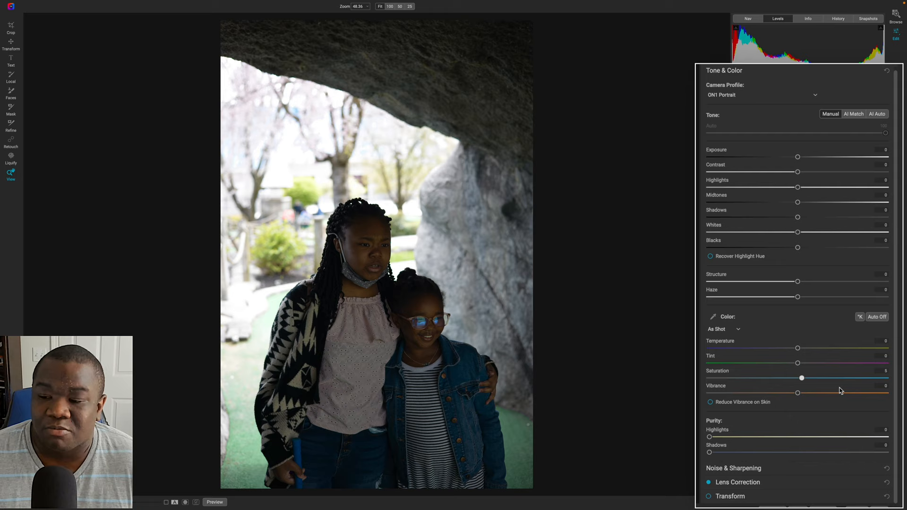
drag(801, 378, 796, 379)
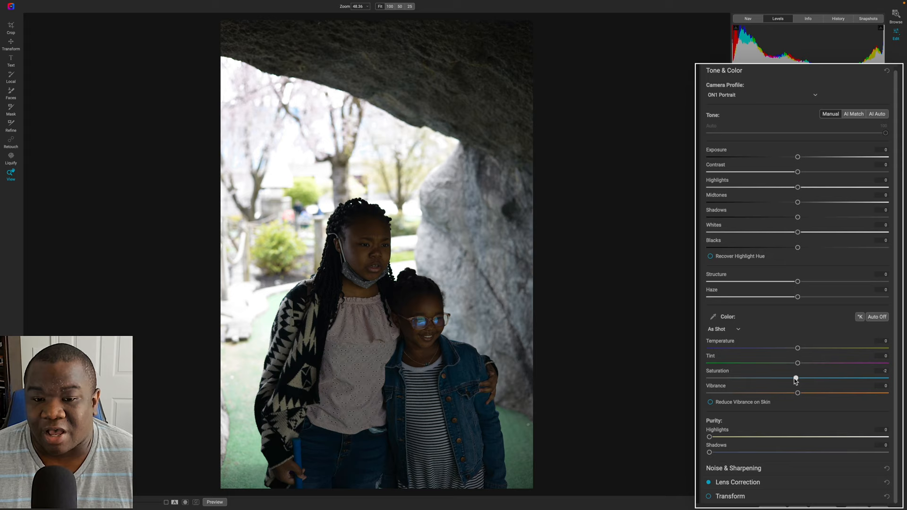
drag(796, 380, 791, 380)
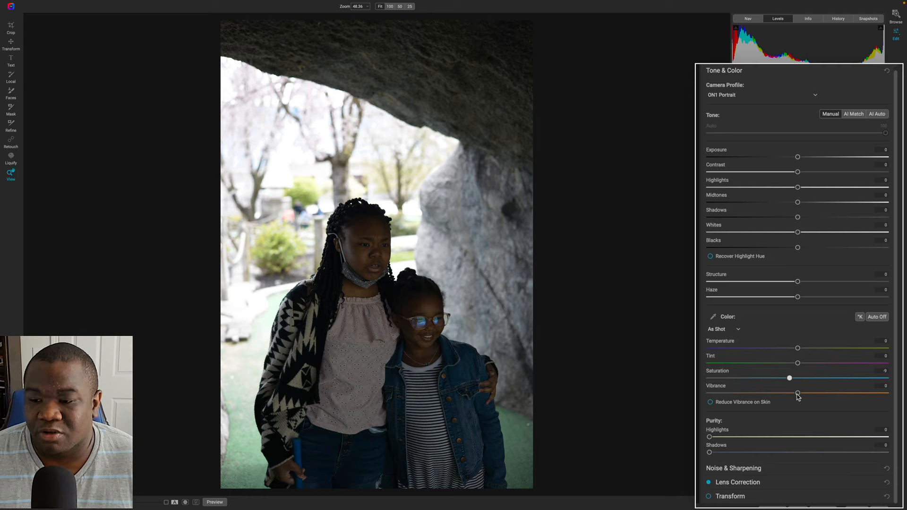
Step: Raise Vibrance, preview higher values and settle it at about 46
drag(797, 393, 832, 393)
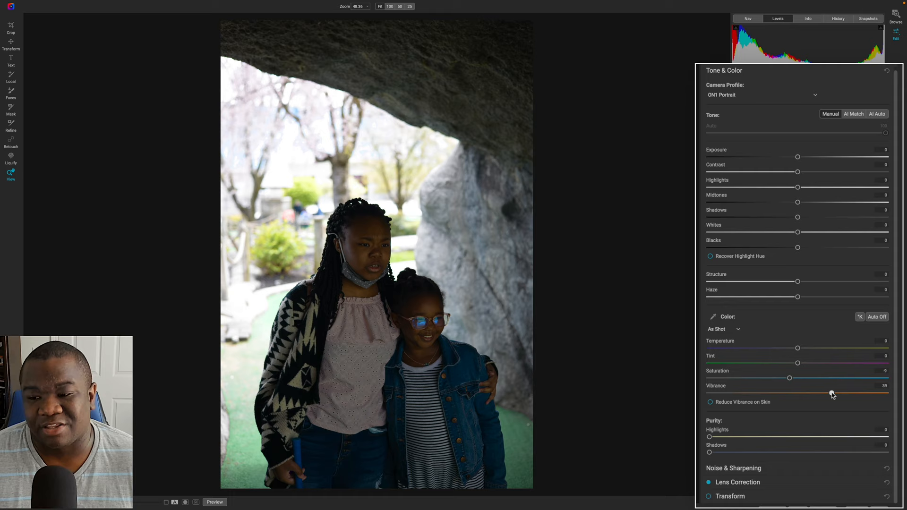
drag(832, 394, 850, 393)
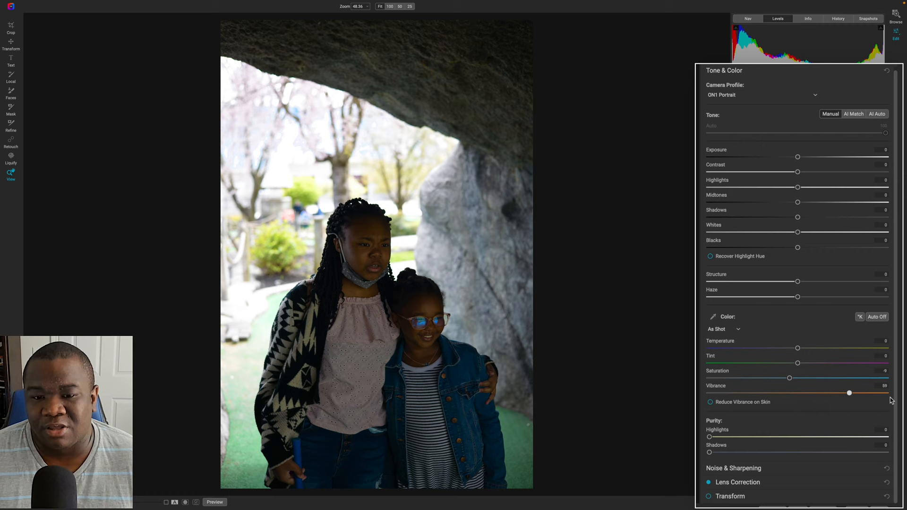
drag(849, 393, 853, 393)
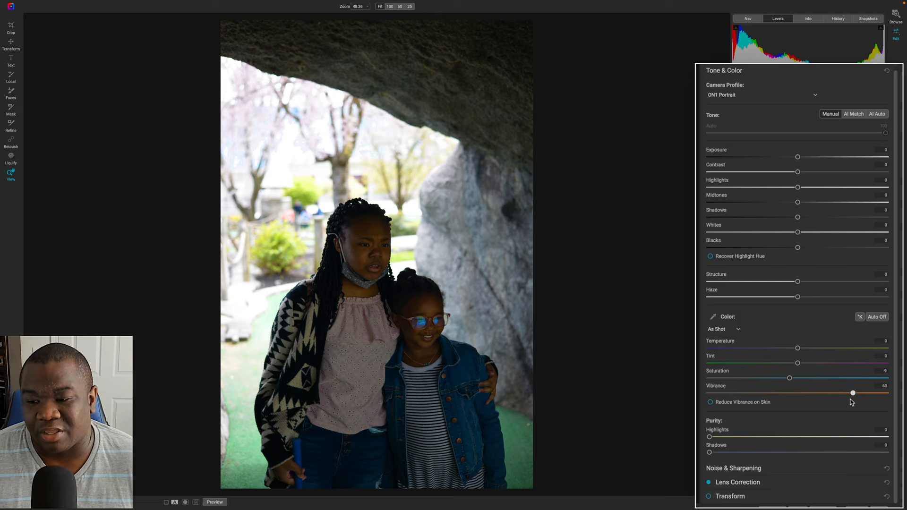
drag(852, 393, 839, 393)
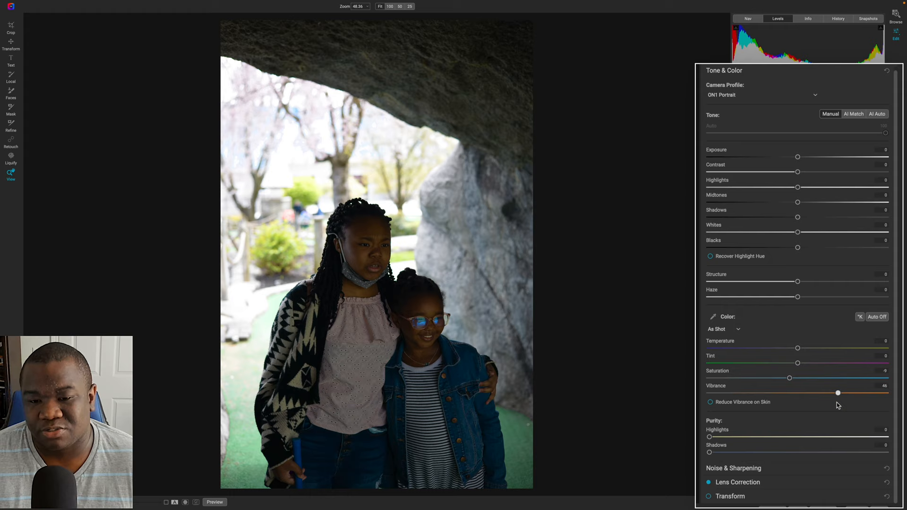
drag(798, 363, 787, 379)
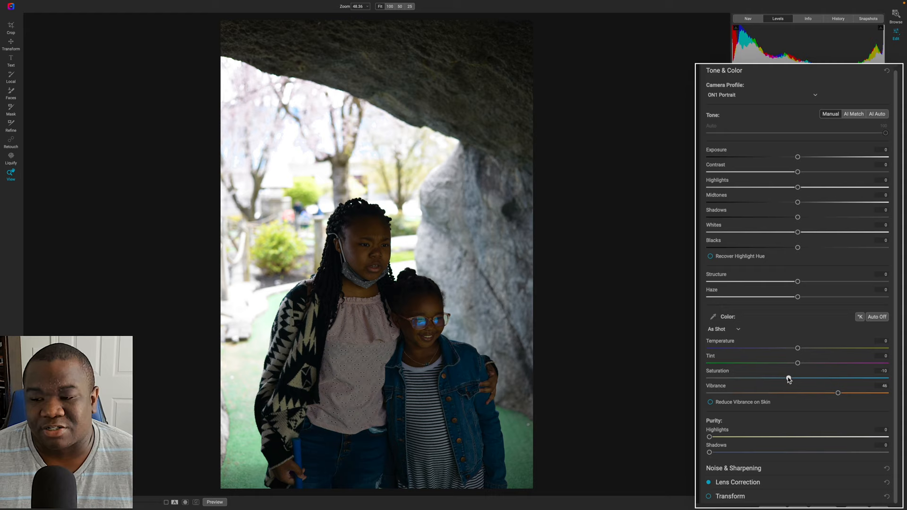
Step: Nudge Saturation down to about -4
drag(796, 379, 784, 379)
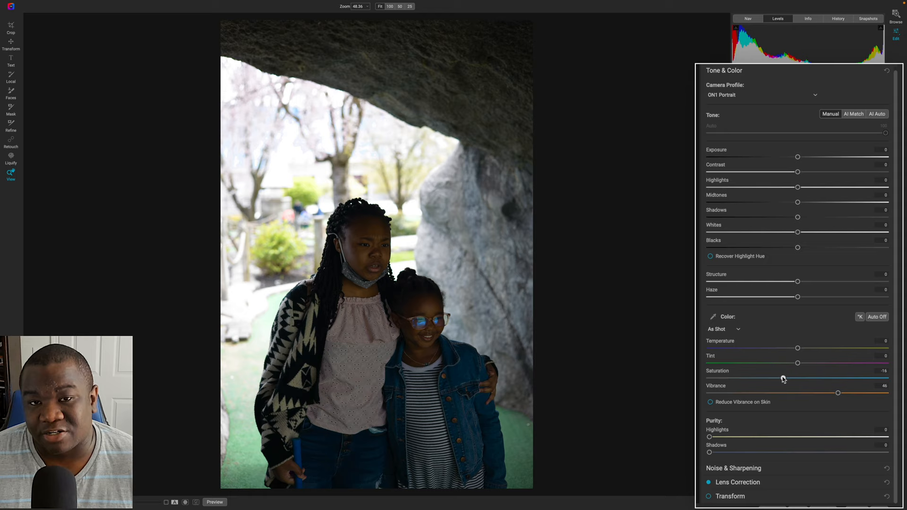
drag(784, 378, 793, 379)
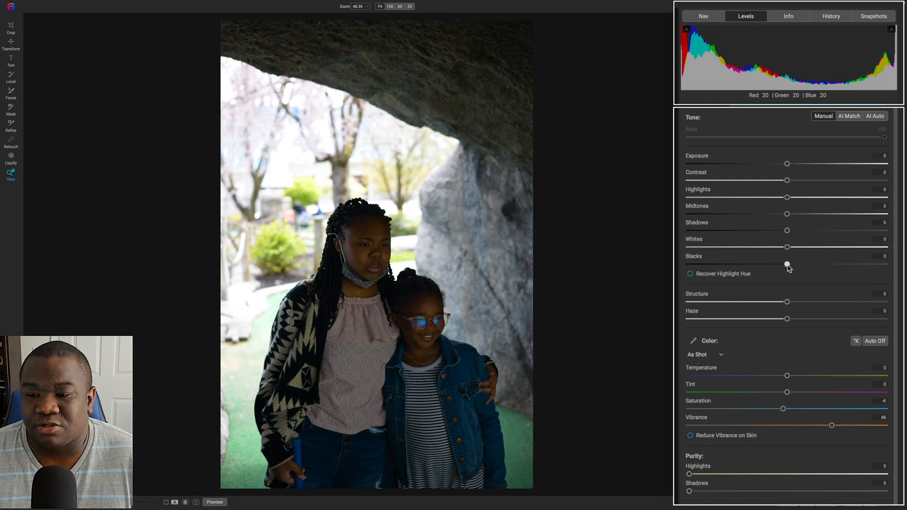
Step: Swing the Blacks up and down to compare, then settle them at 10
drag(787, 264, 832, 264)
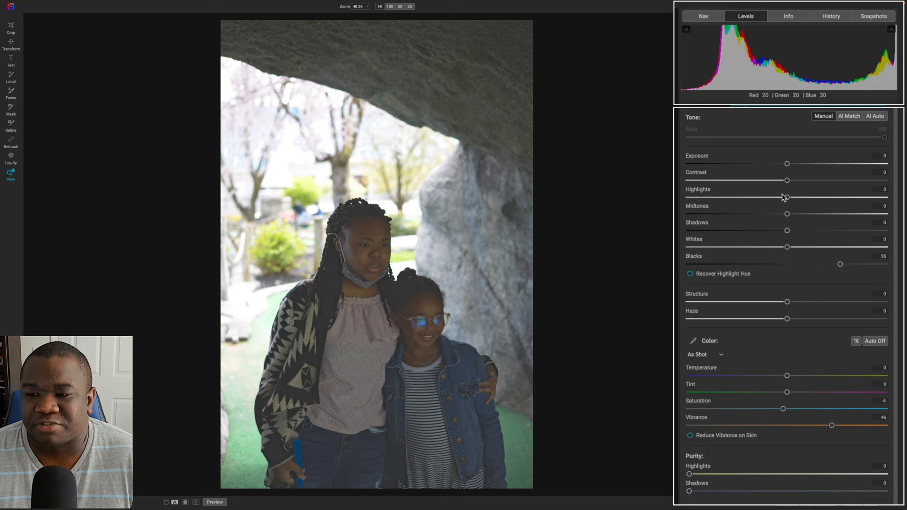
drag(840, 265, 763, 265)
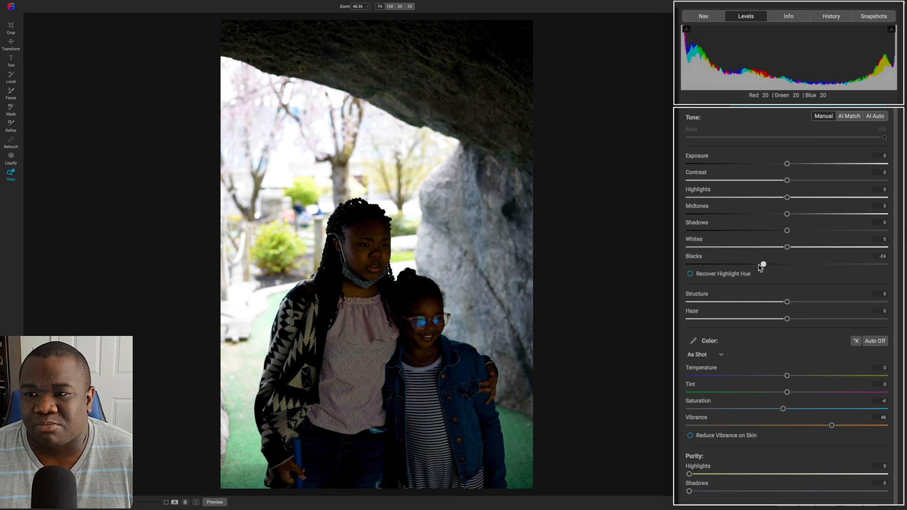
drag(763, 265, 807, 265)
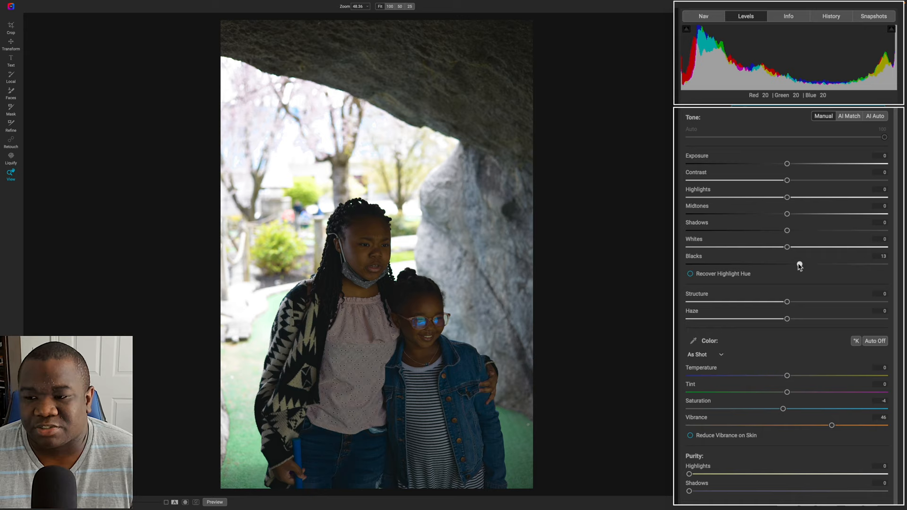
drag(805, 264, 797, 264)
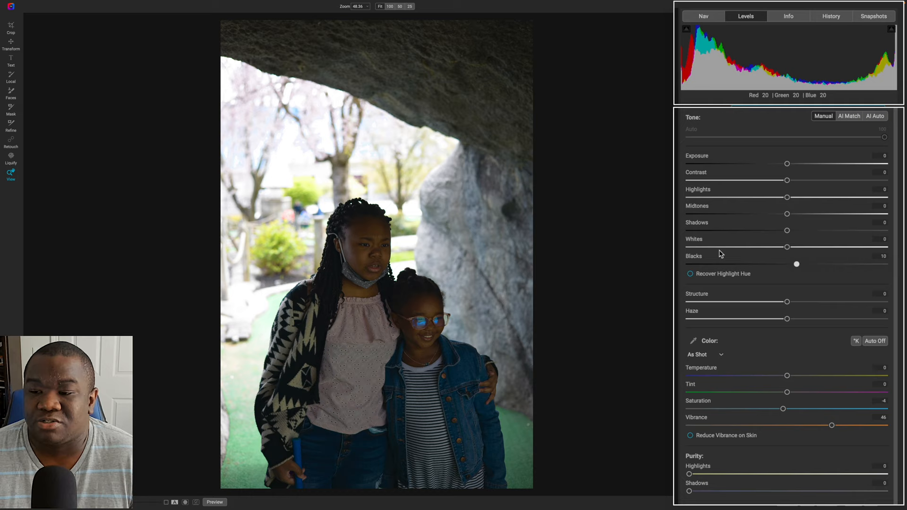
mouse_move(787, 246)
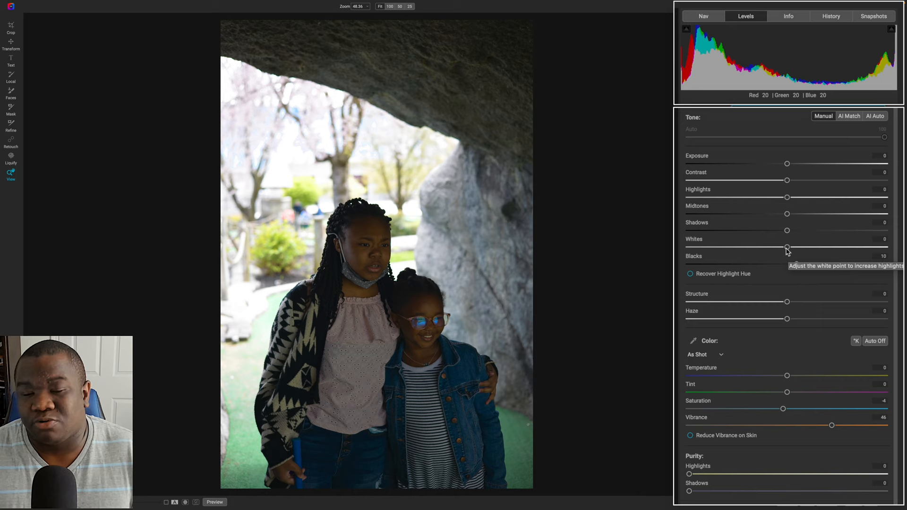
Step: Lower the Whites to about -71 to tame the sky, then ease back to -52
drag(787, 246, 774, 246)
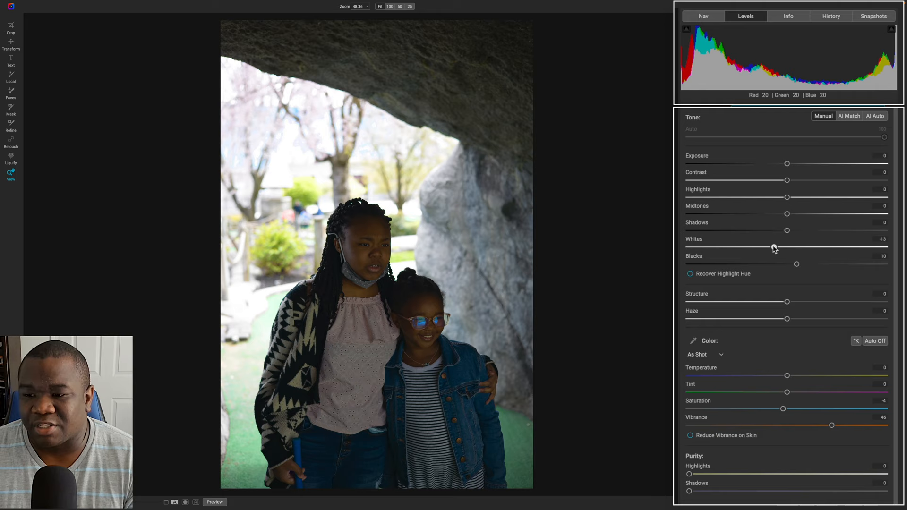
drag(787, 247, 768, 246)
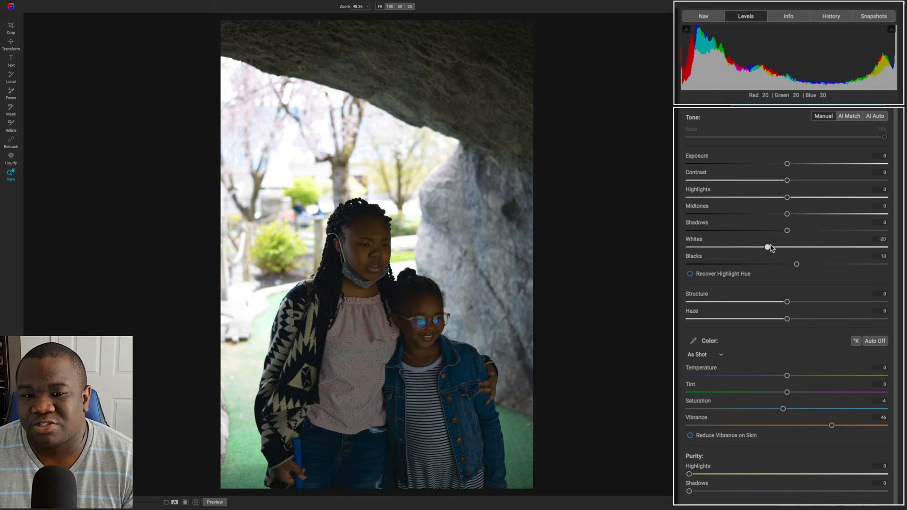
drag(768, 247, 744, 246)
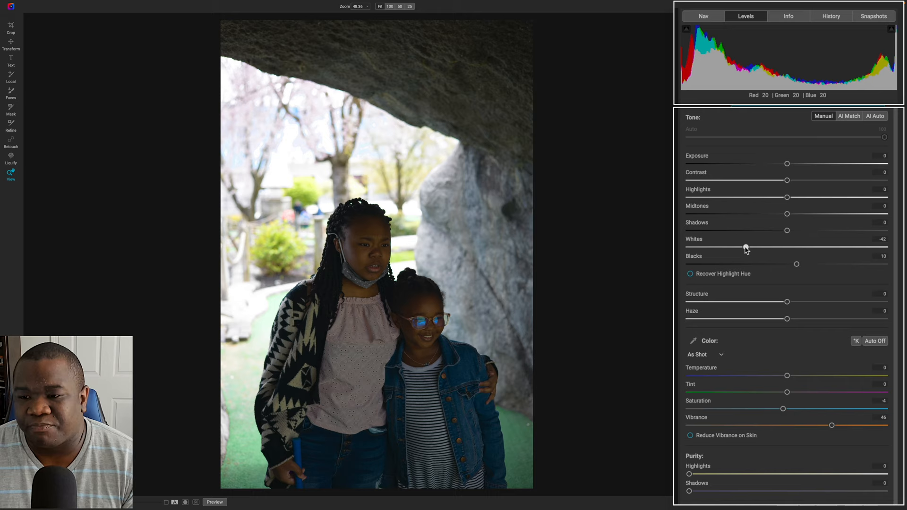
drag(746, 246, 718, 246)
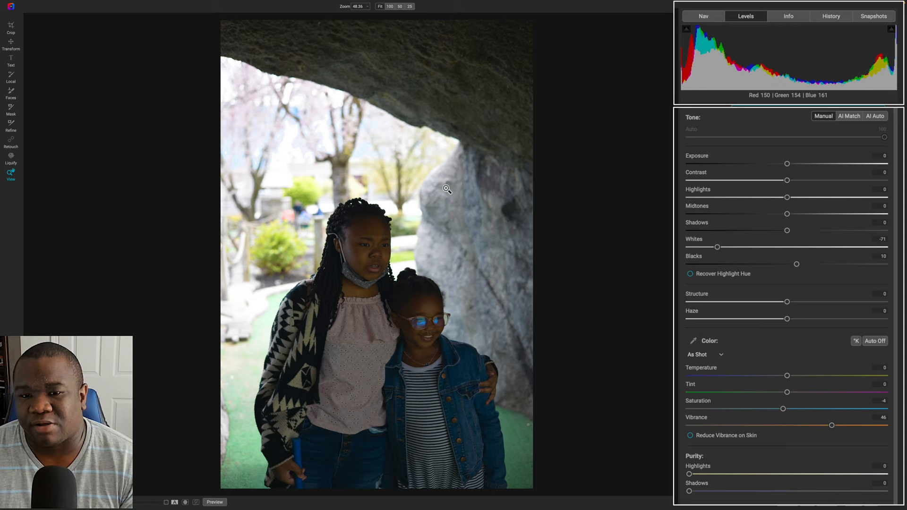
drag(718, 247, 735, 246)
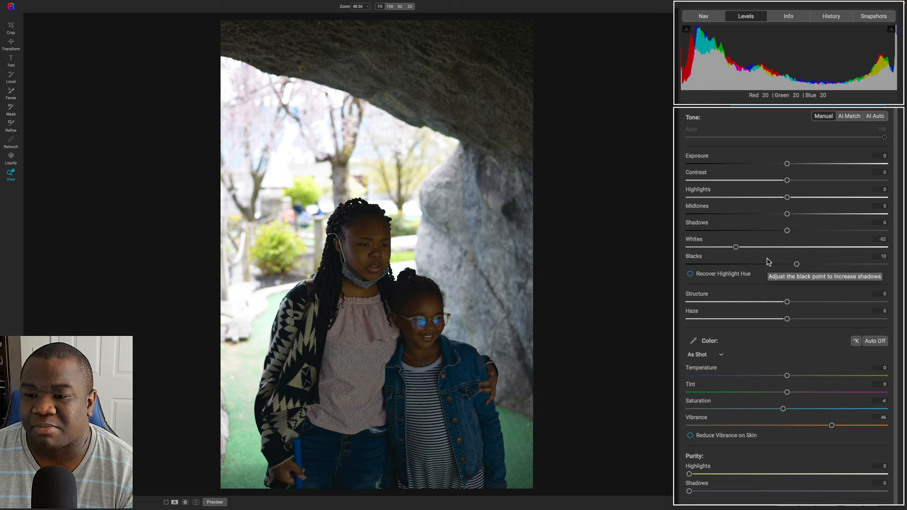
mouse_move(377, 257)
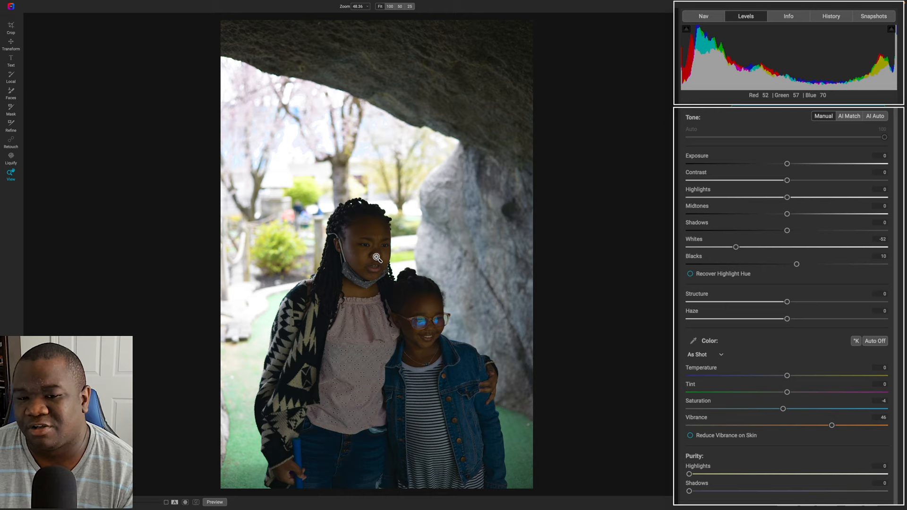
mouse_move(786, 172)
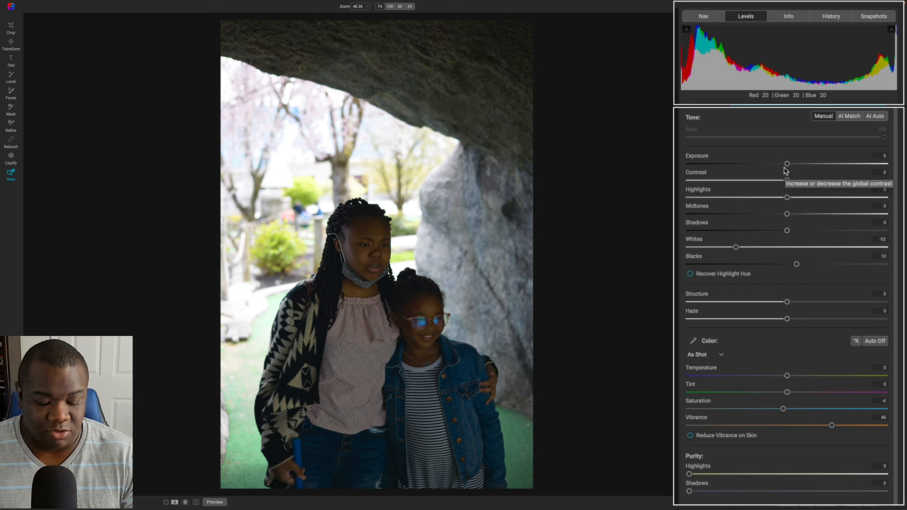
Step: Lower Exposure to about -1.3 so the bright background stops clipping
drag(788, 163, 775, 163)
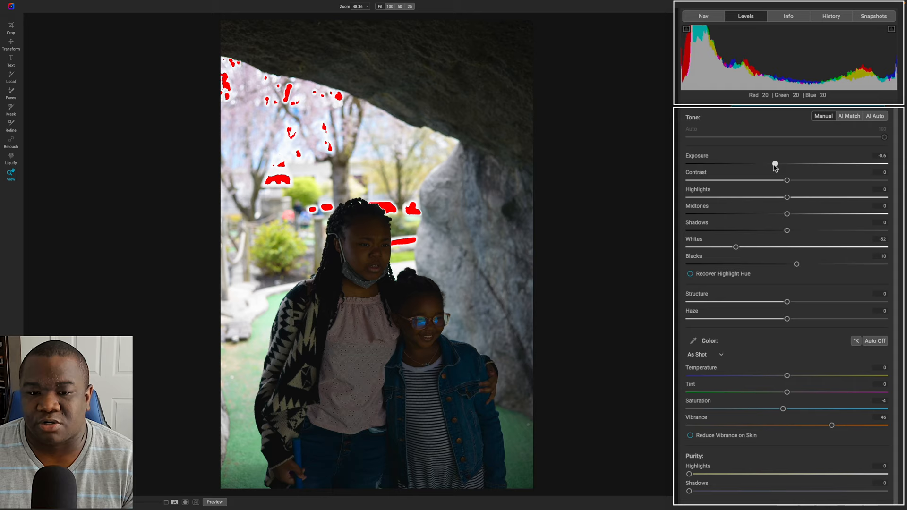
drag(775, 164, 759, 165)
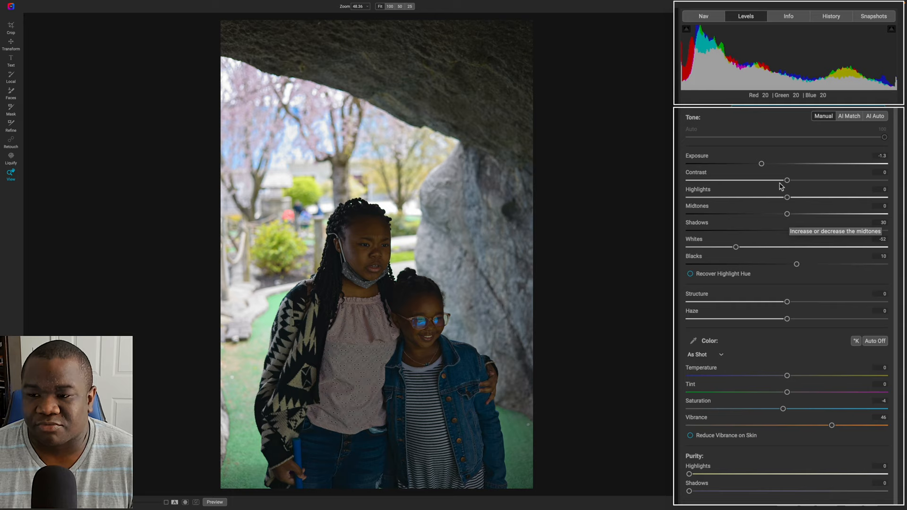
mouse_move(787, 218)
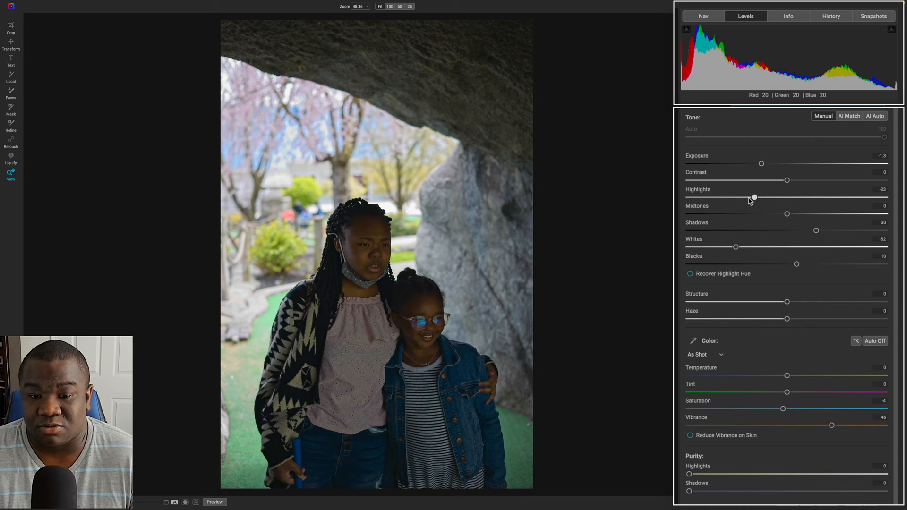
Step: Set Highlights to -15, Midtones to 15 and ease Shadows back to 24
drag(754, 197, 772, 198)
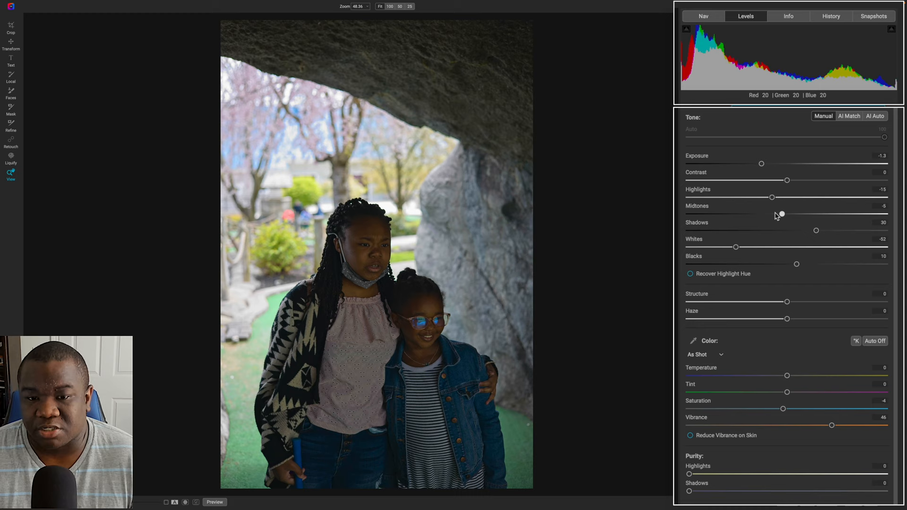
drag(781, 214, 795, 213)
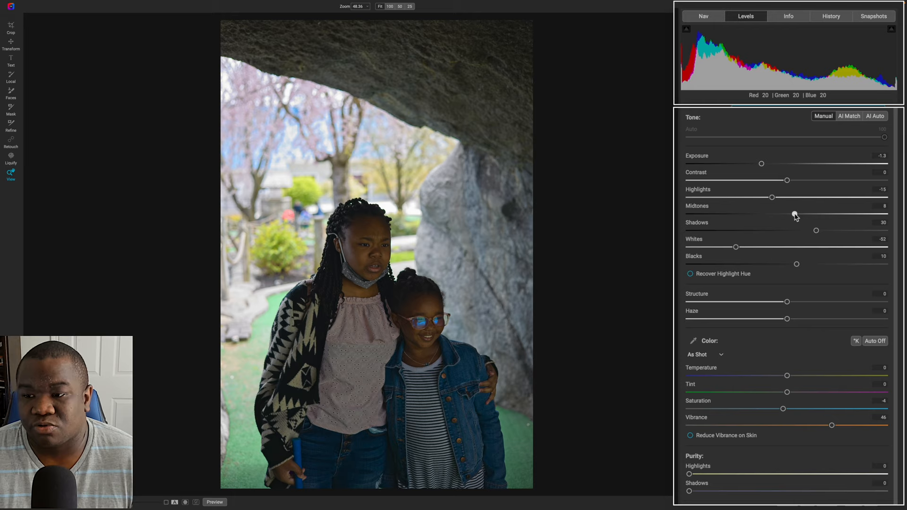
drag(795, 214, 767, 215)
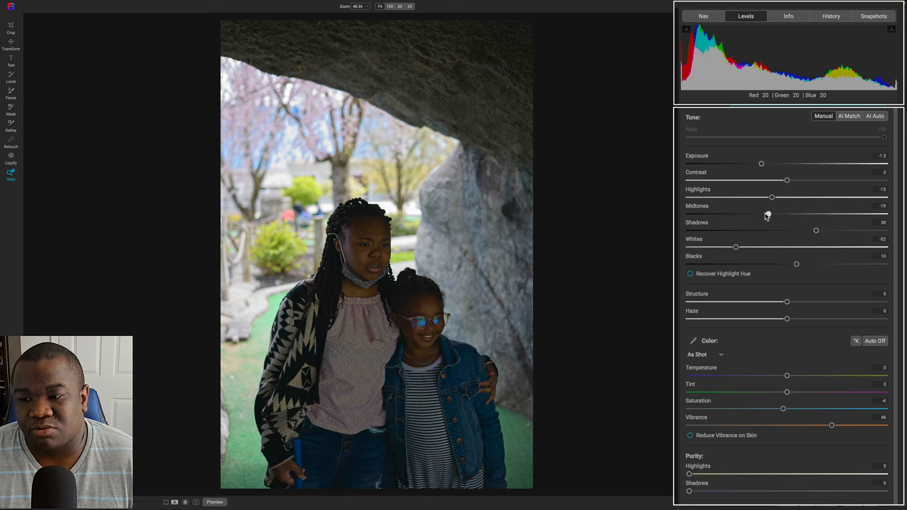
drag(746, 213, 803, 212)
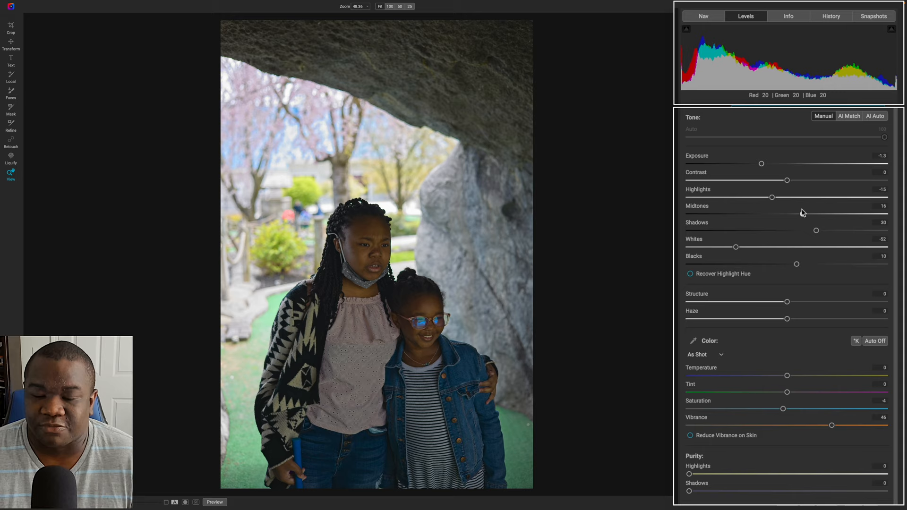
drag(815, 230, 801, 231)
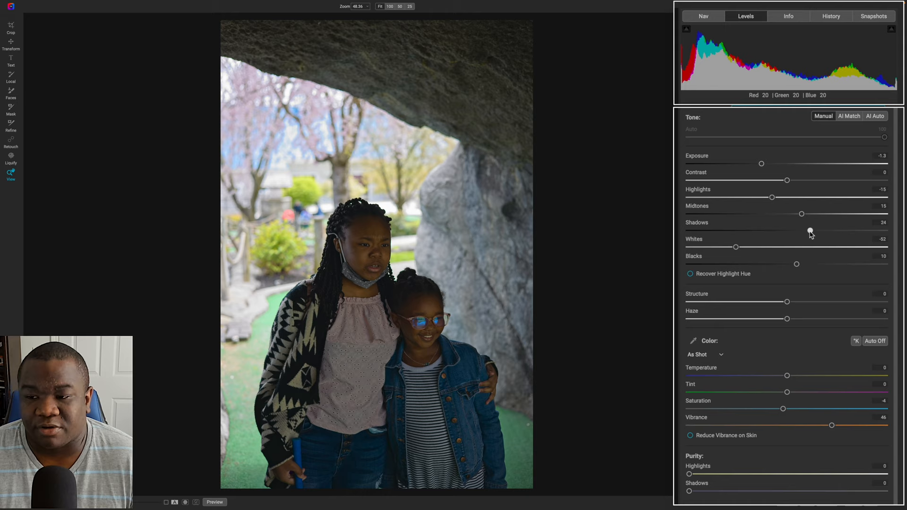
mouse_move(811, 232)
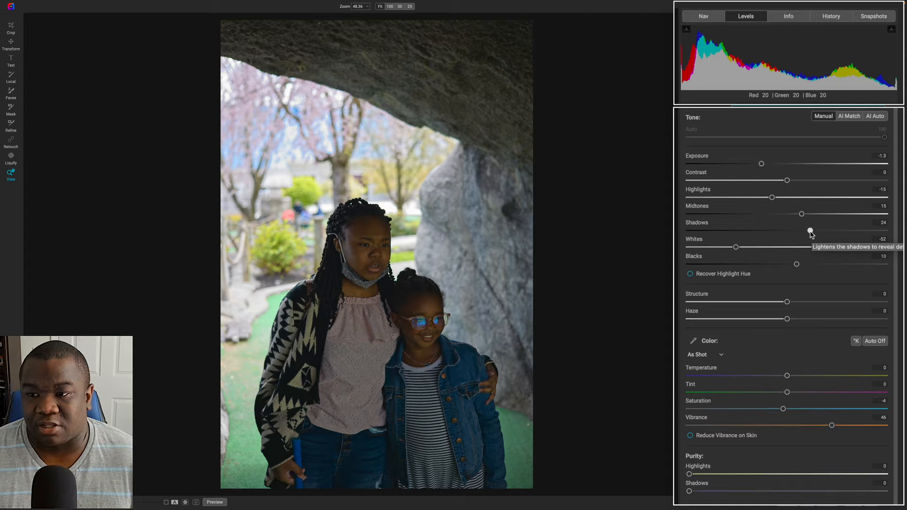